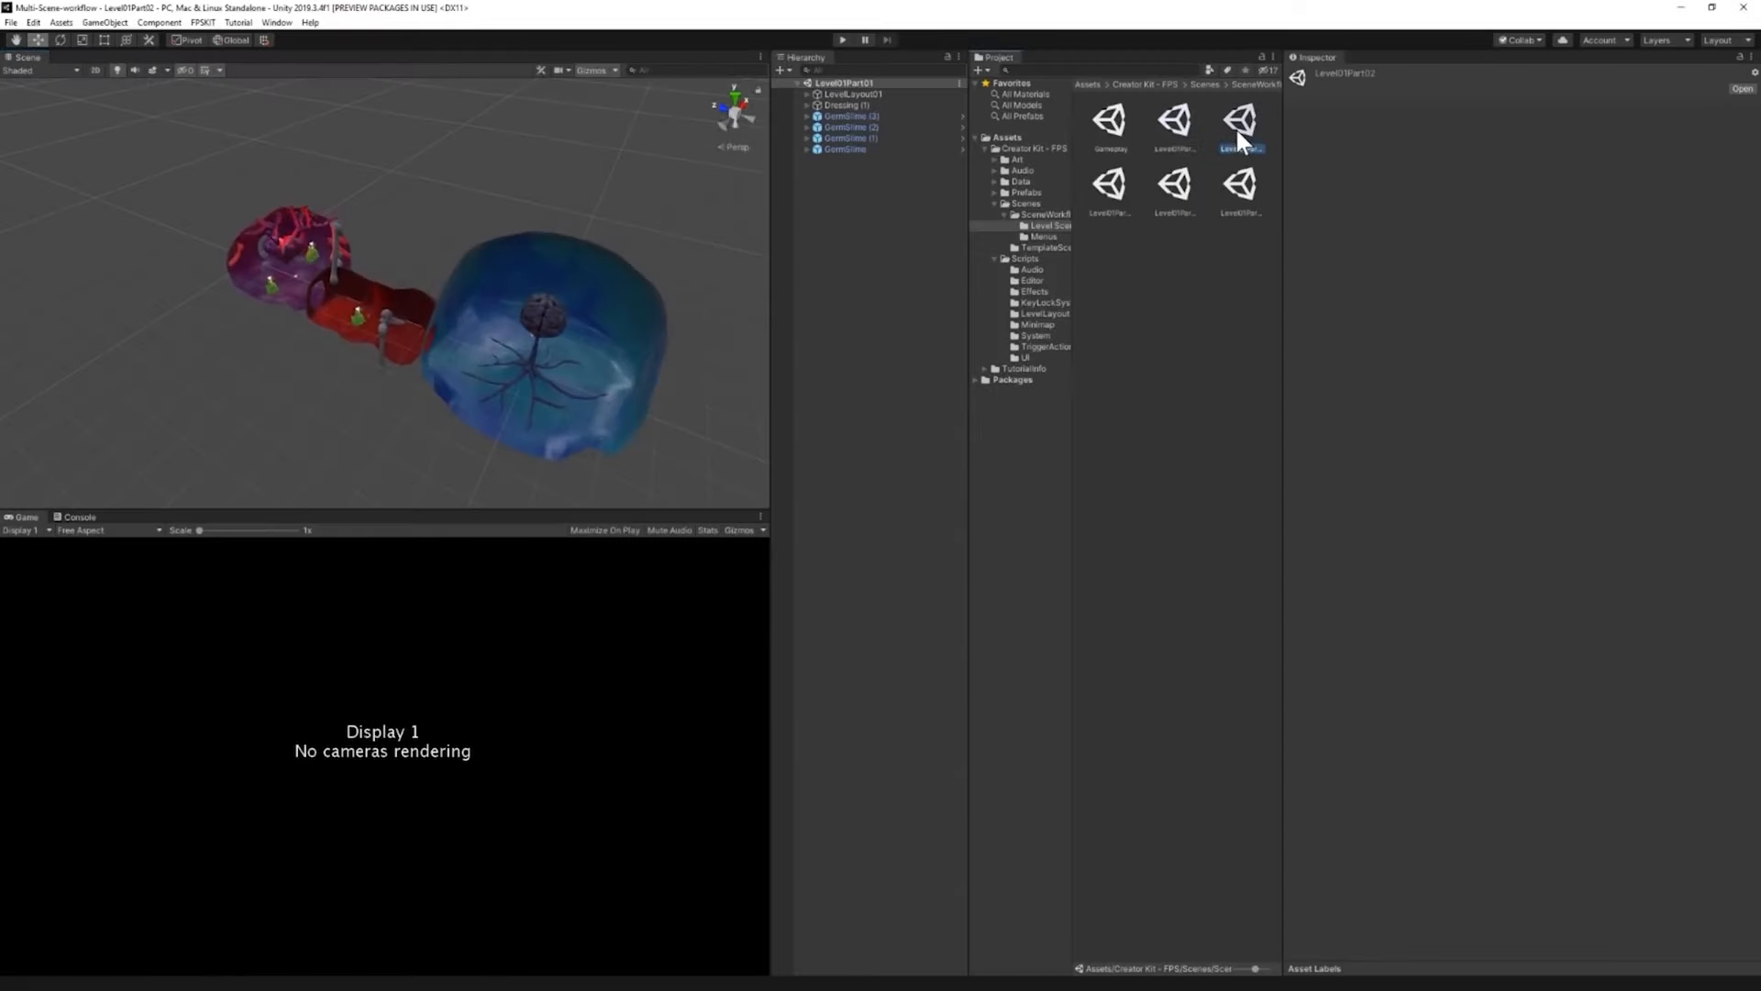
- Open two Level01 part scenes from the Project window on their own
{"action": "double_click", "coordinate": [1242, 123]}
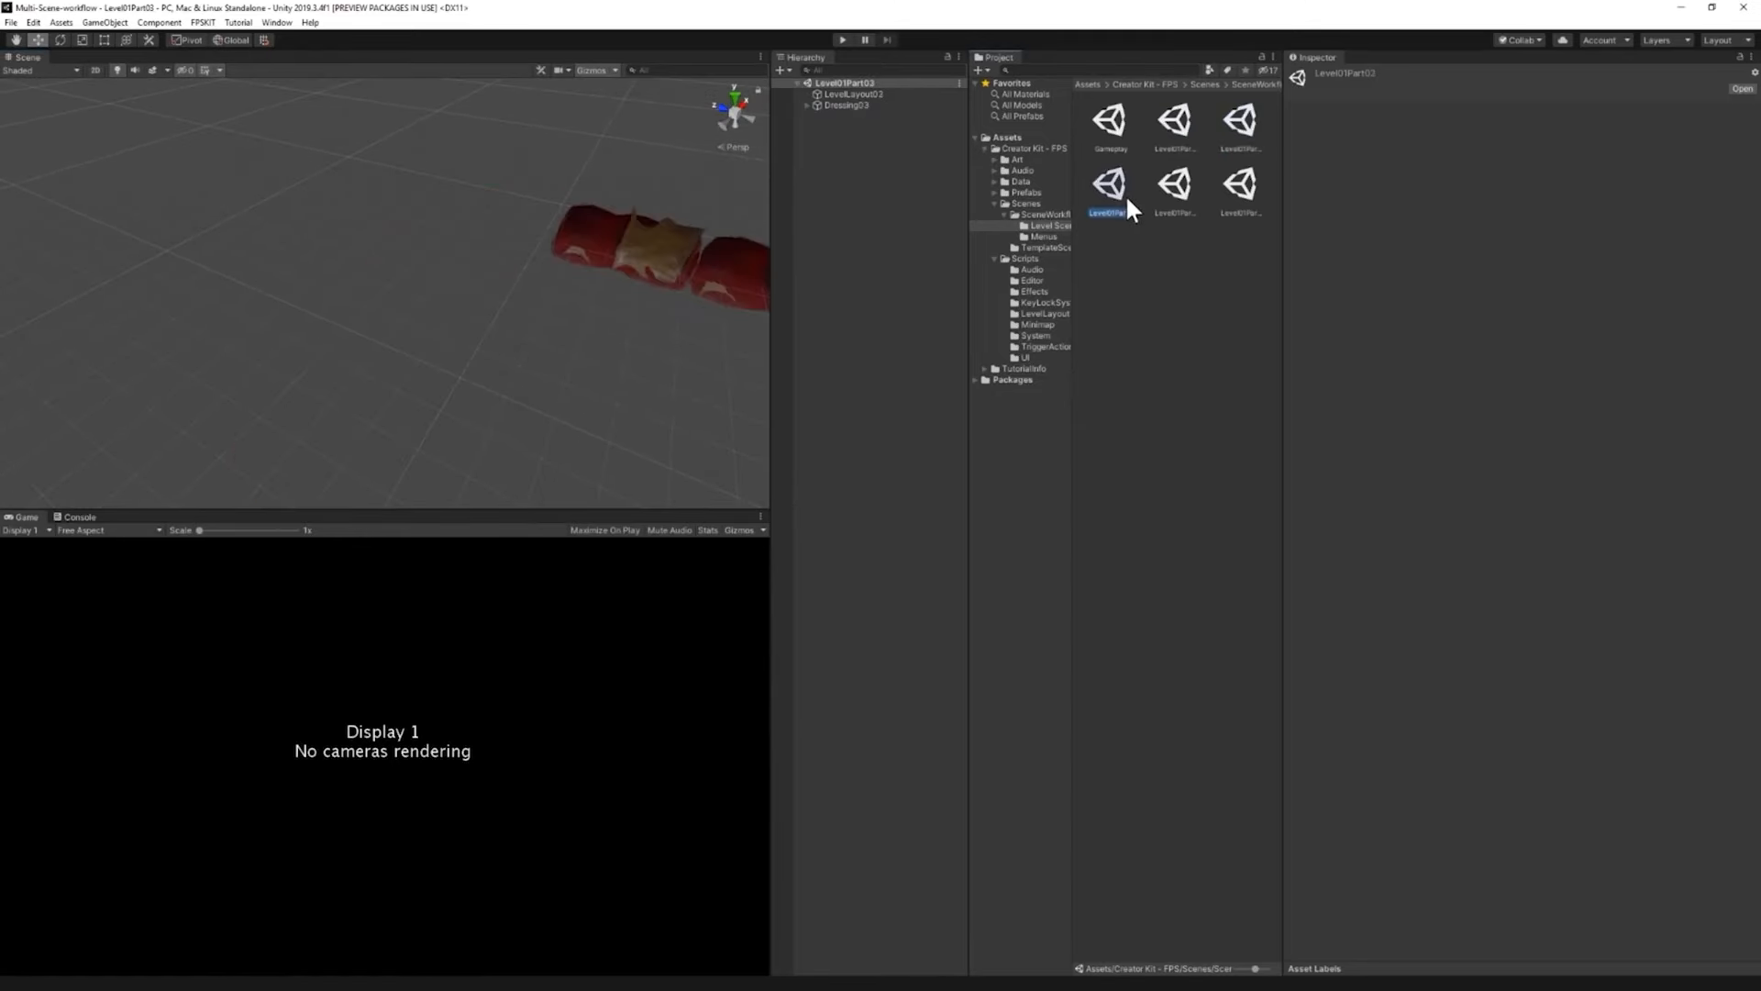
{"action": "double_click", "coordinate": [1175, 186]}
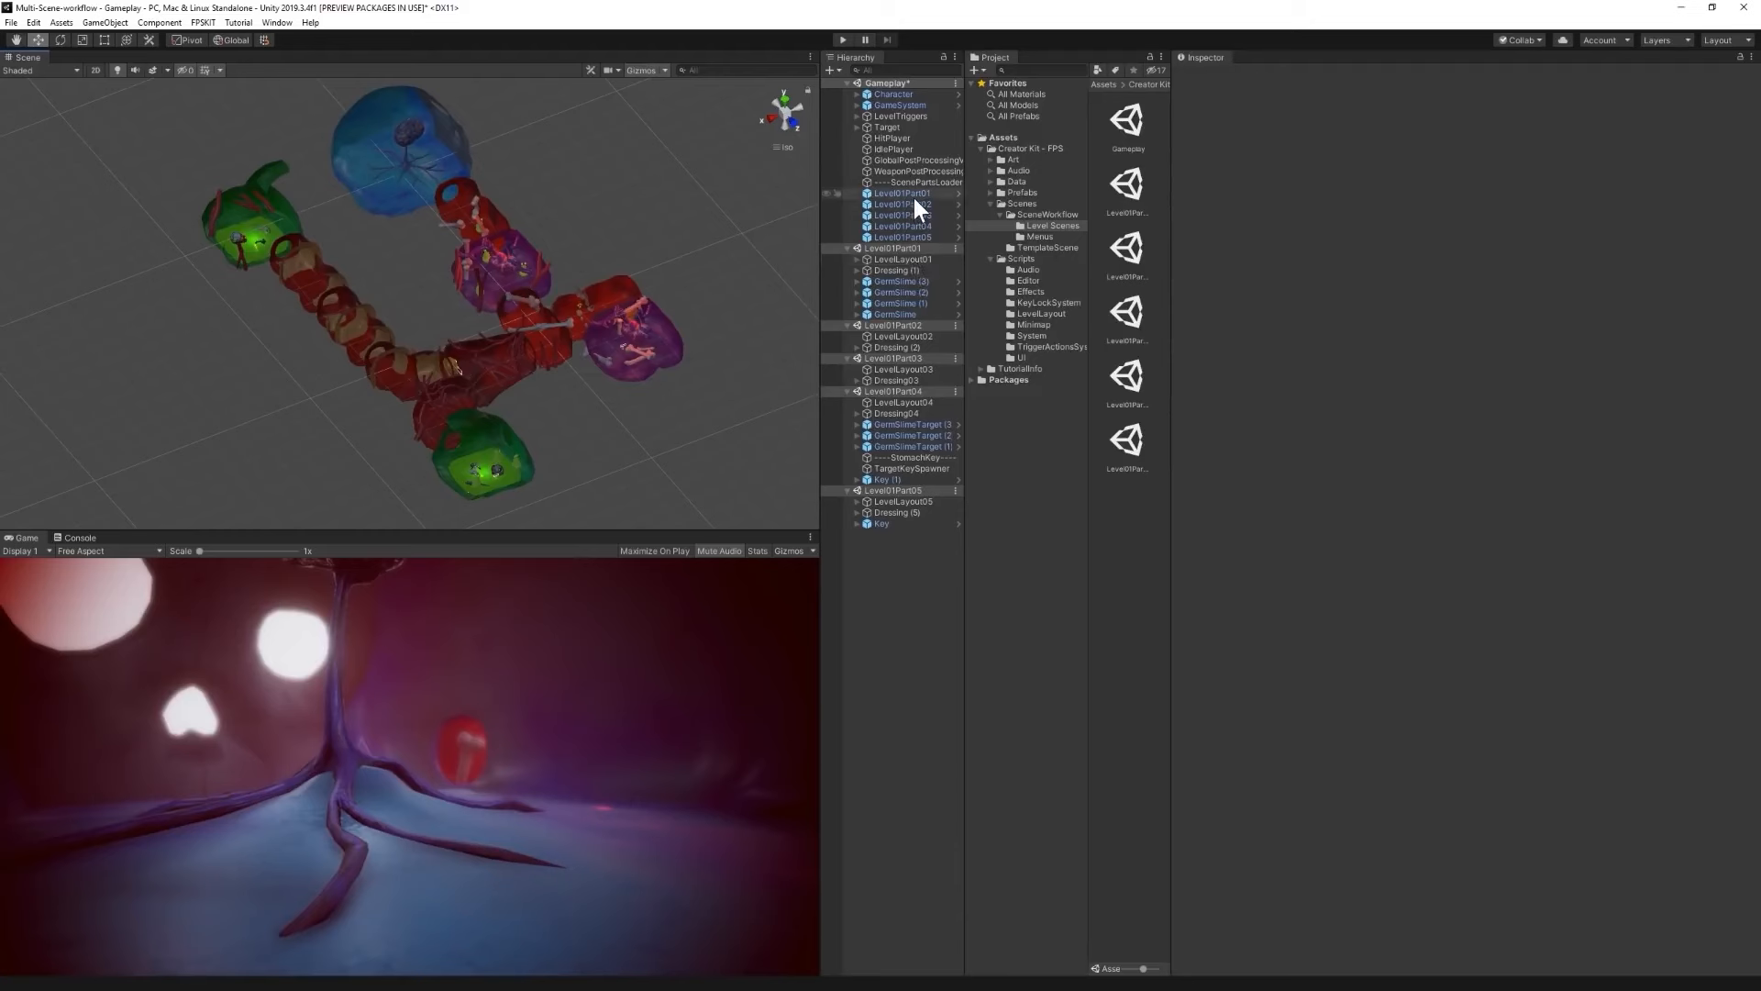
- Select the ENEMY object in a loaded level part scene to inspect it
{"action": "left_click", "coordinate": [903, 192]}
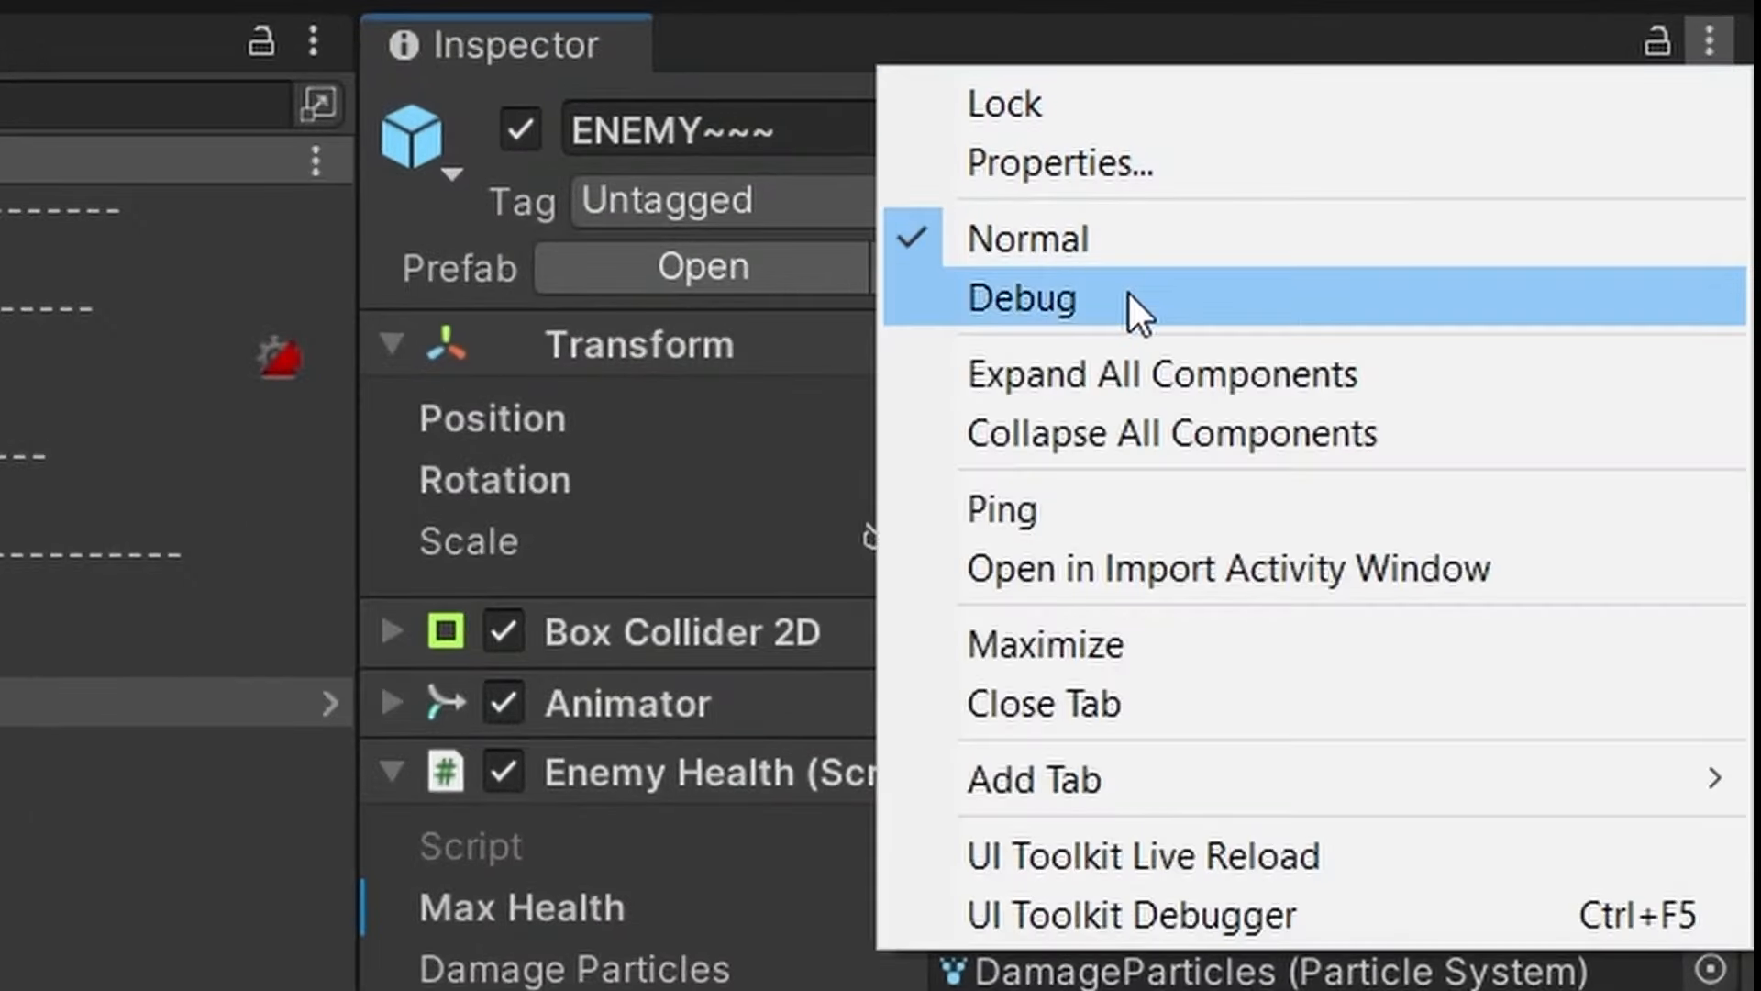
- Choose Debug from the Inspector menu to reveal ENEMY's instance IDs and Current Health
{"action": "left_click", "coordinate": [1022, 298]}
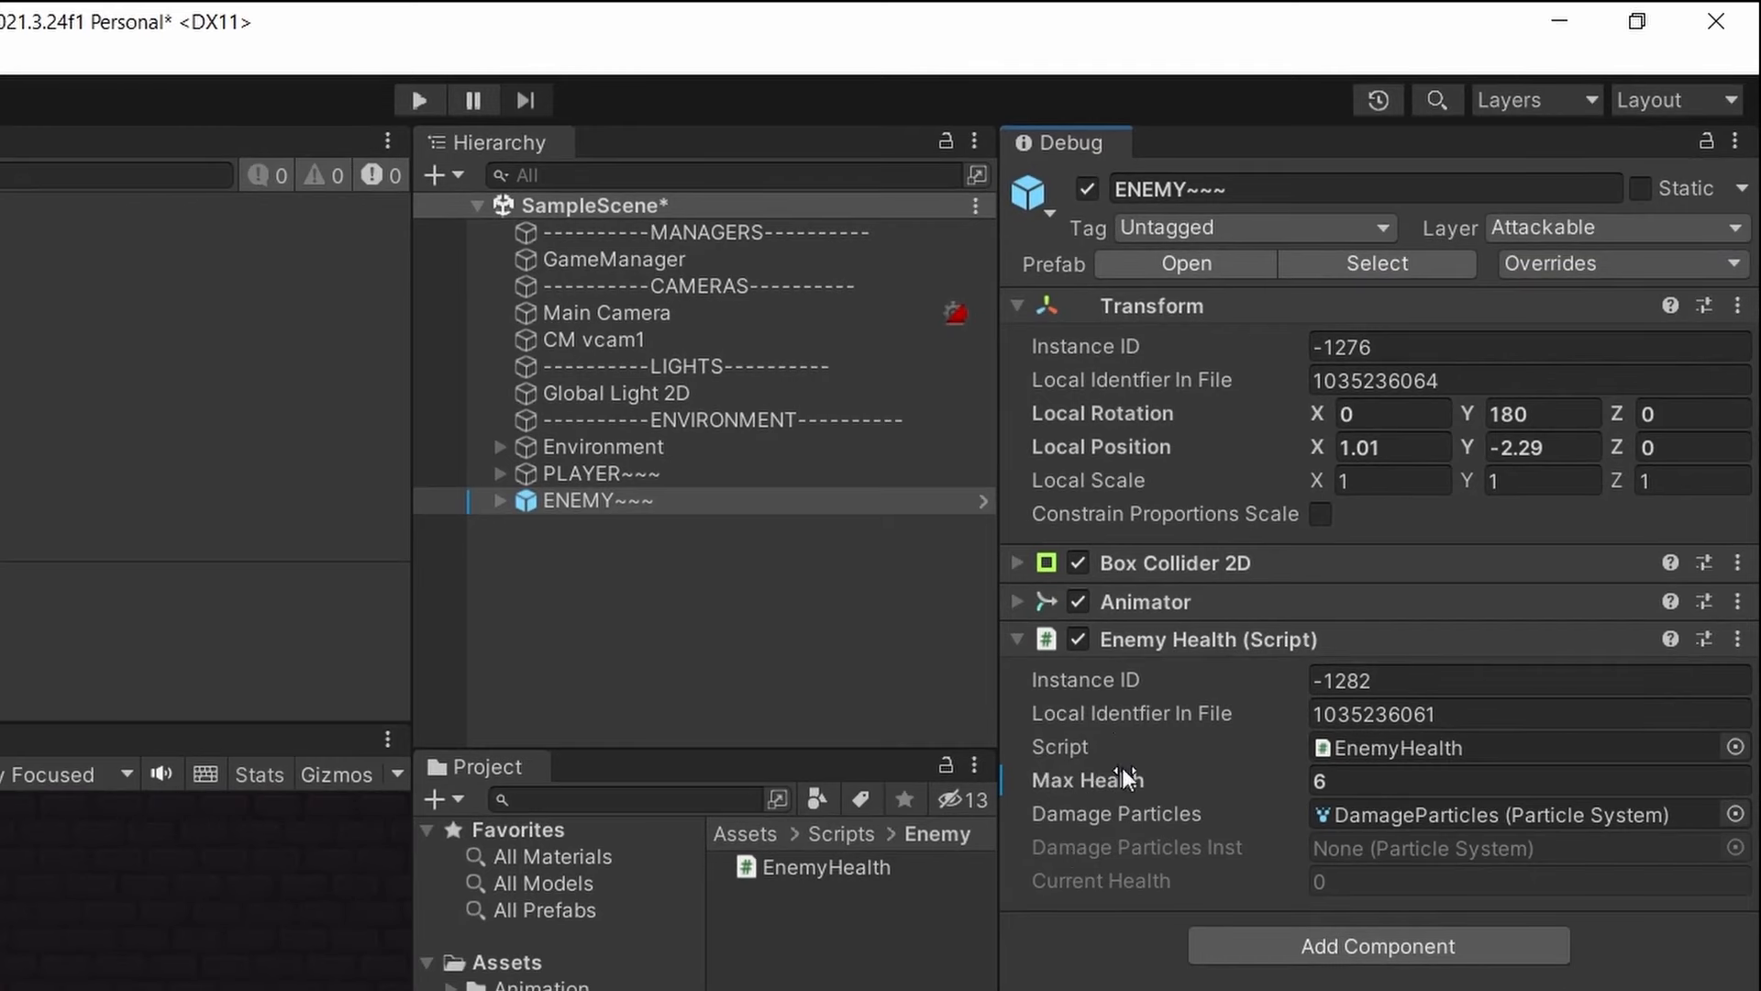
{"action": "mouse_move", "coordinate": [1049, 879]}
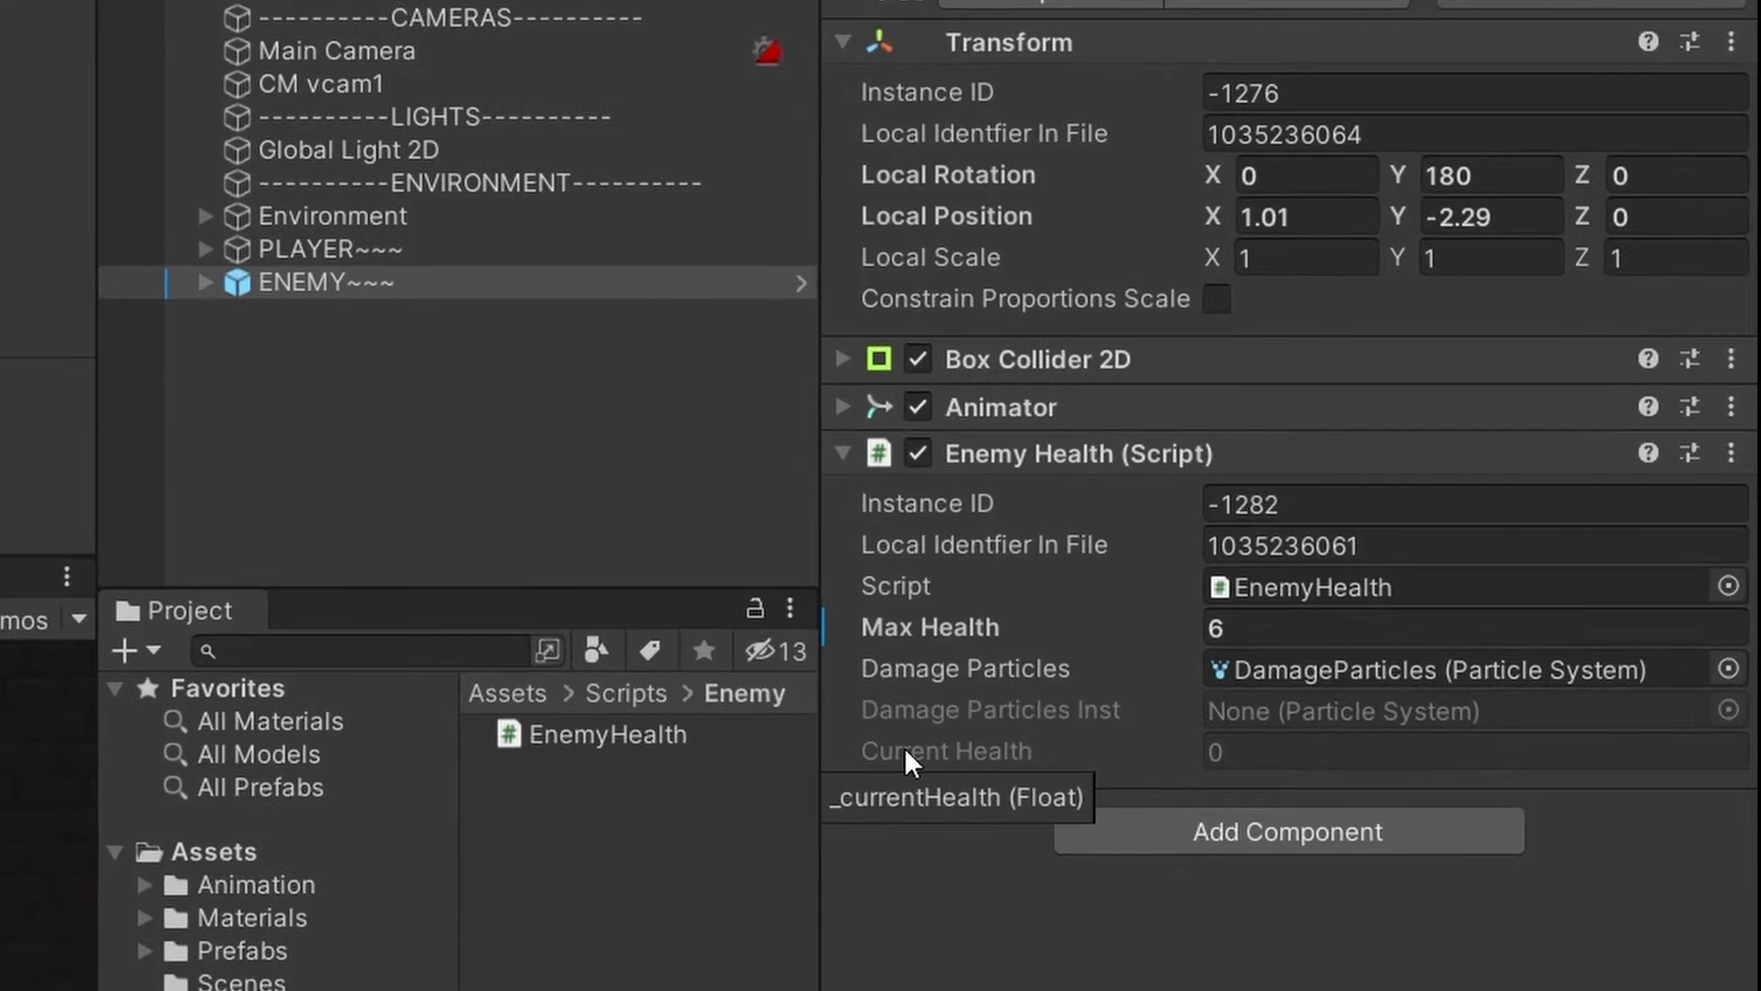
{"action": "mouse_move", "coordinate": [949, 869]}
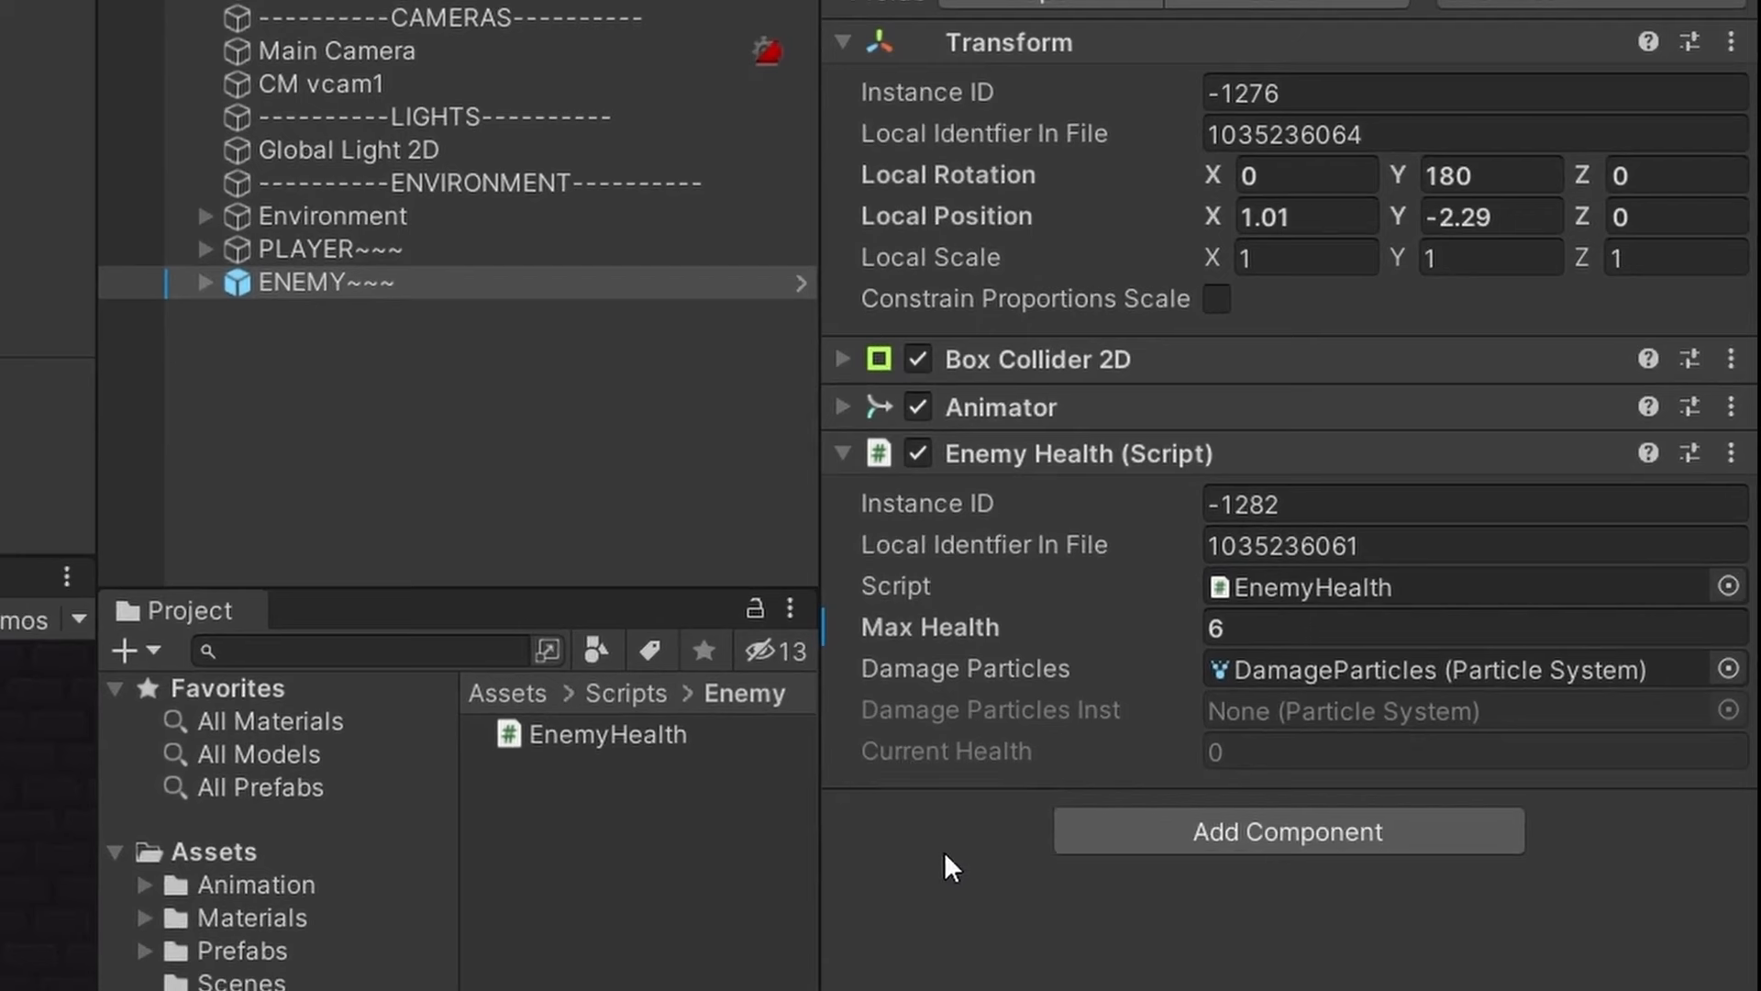
{"action": "mouse_move", "coordinate": [1027, 938]}
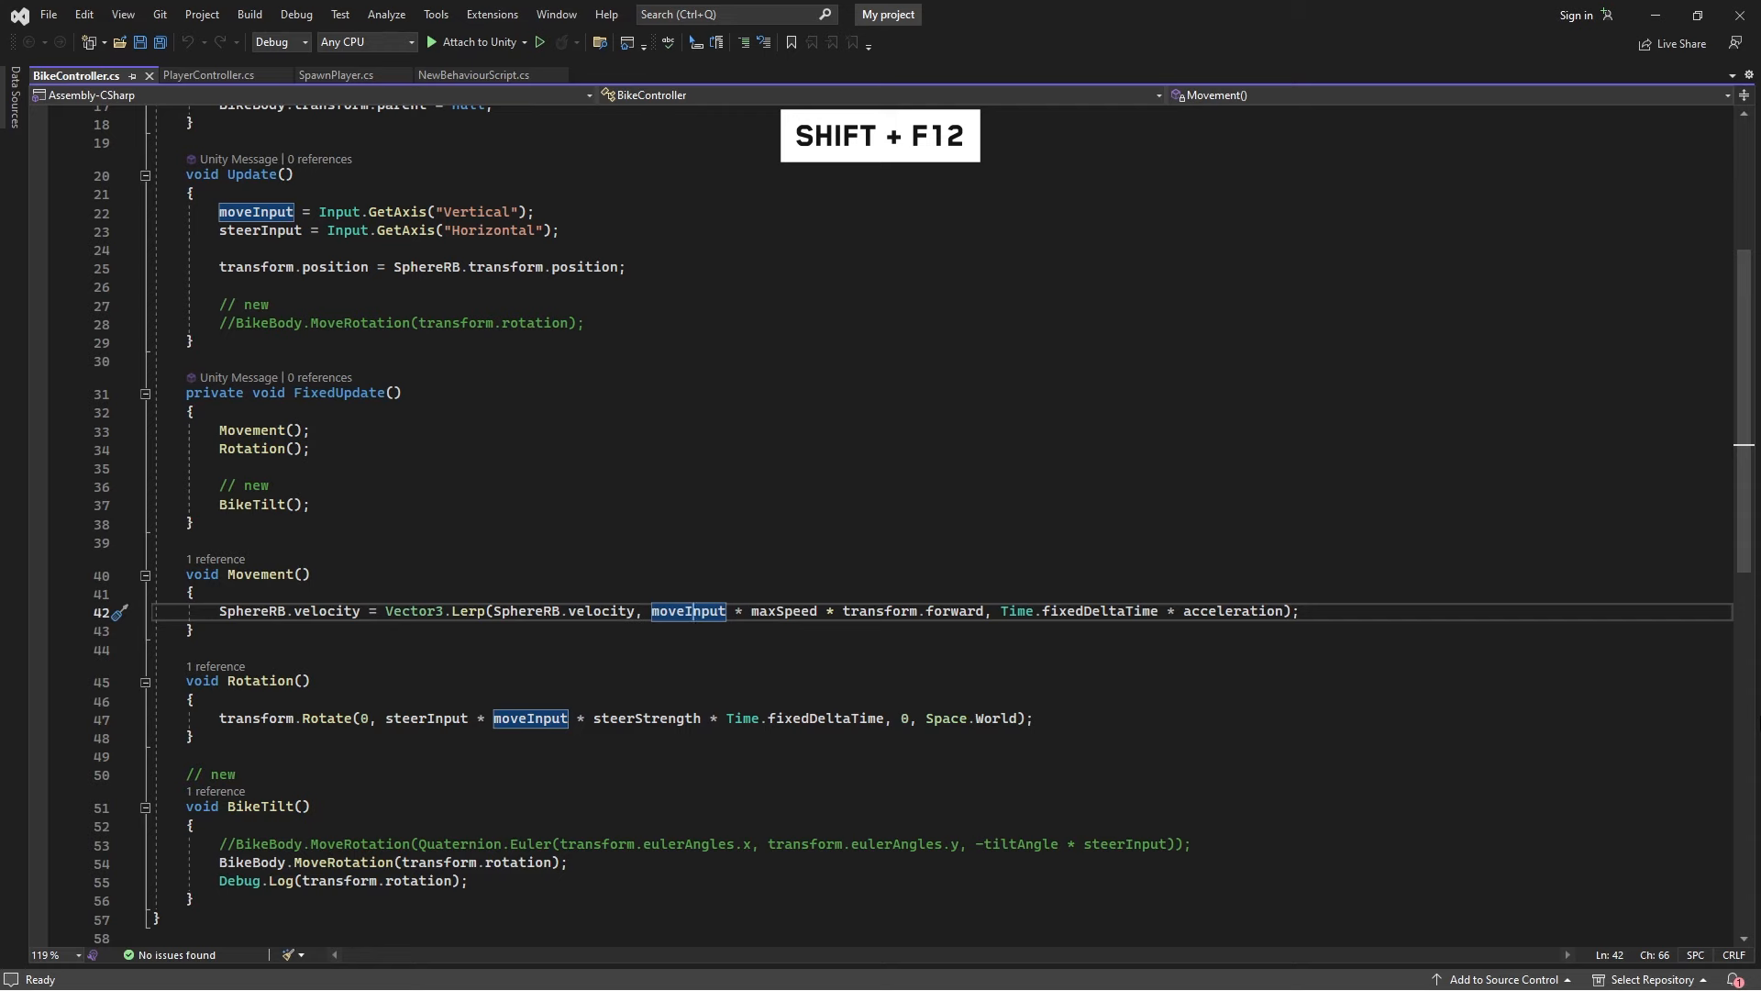
- Find references to moveInput, then copy the whole SphereRB.velocity line in Movement()
{"action": "key", "text": "shift+f12"}
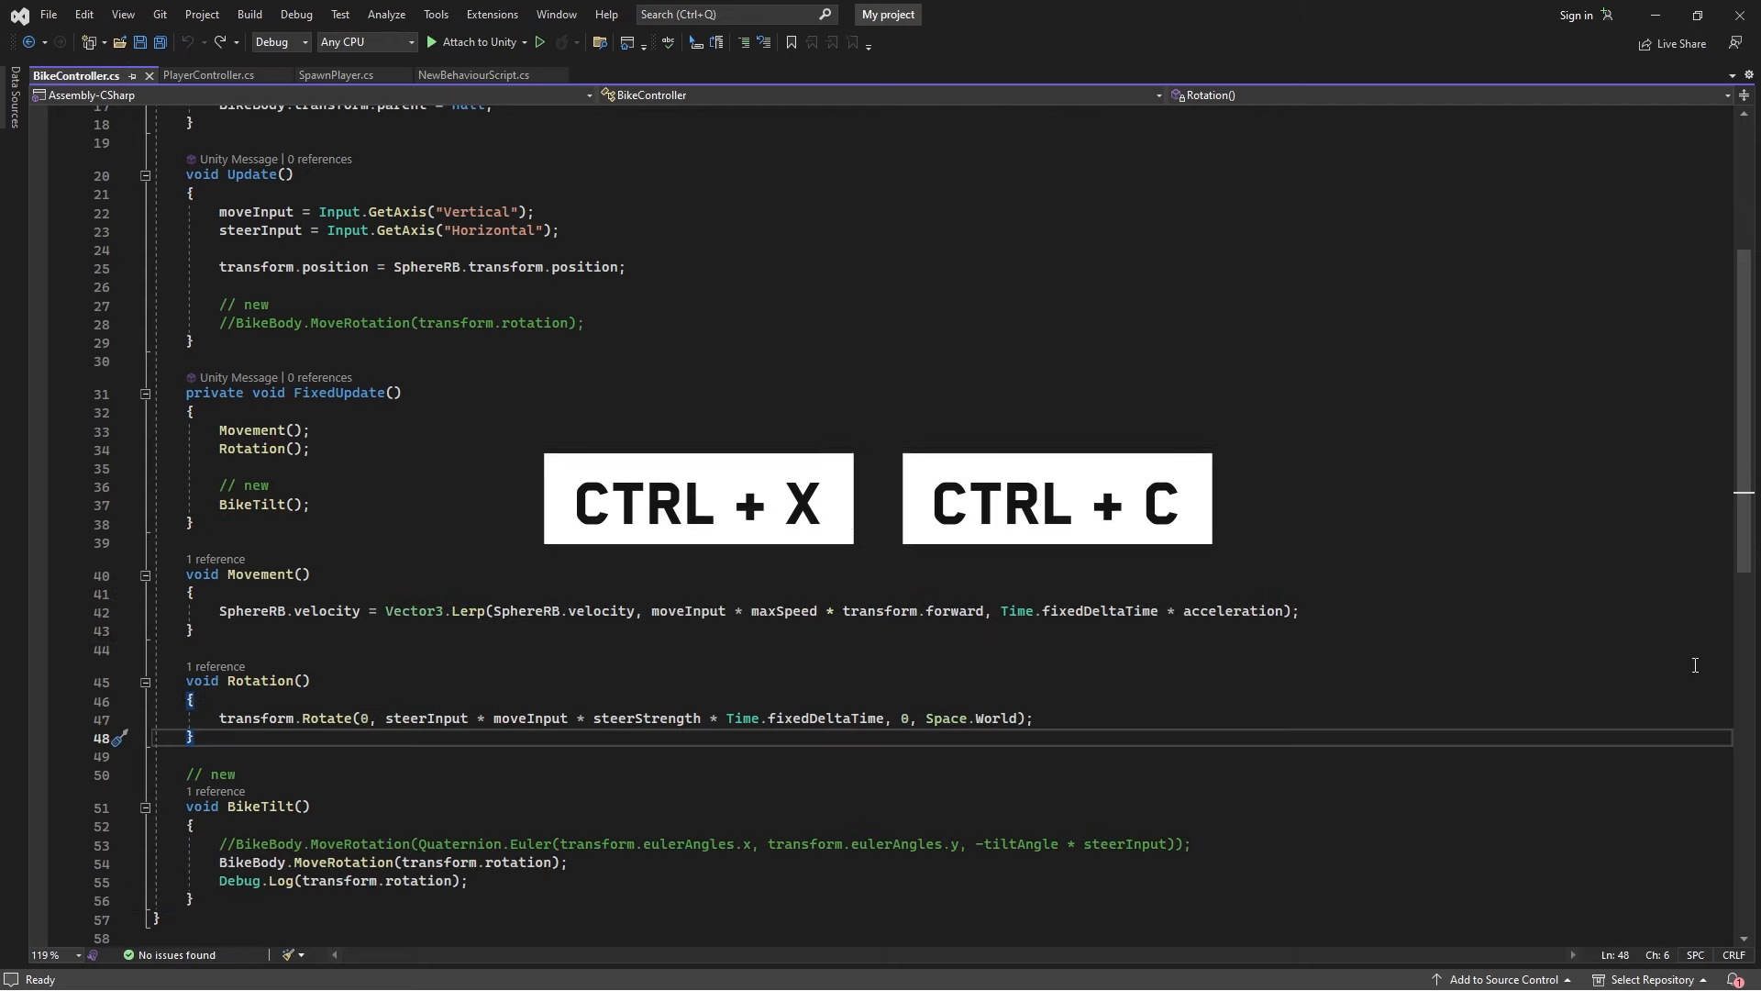
{"action": "left_click", "coordinate": [1344, 609]}
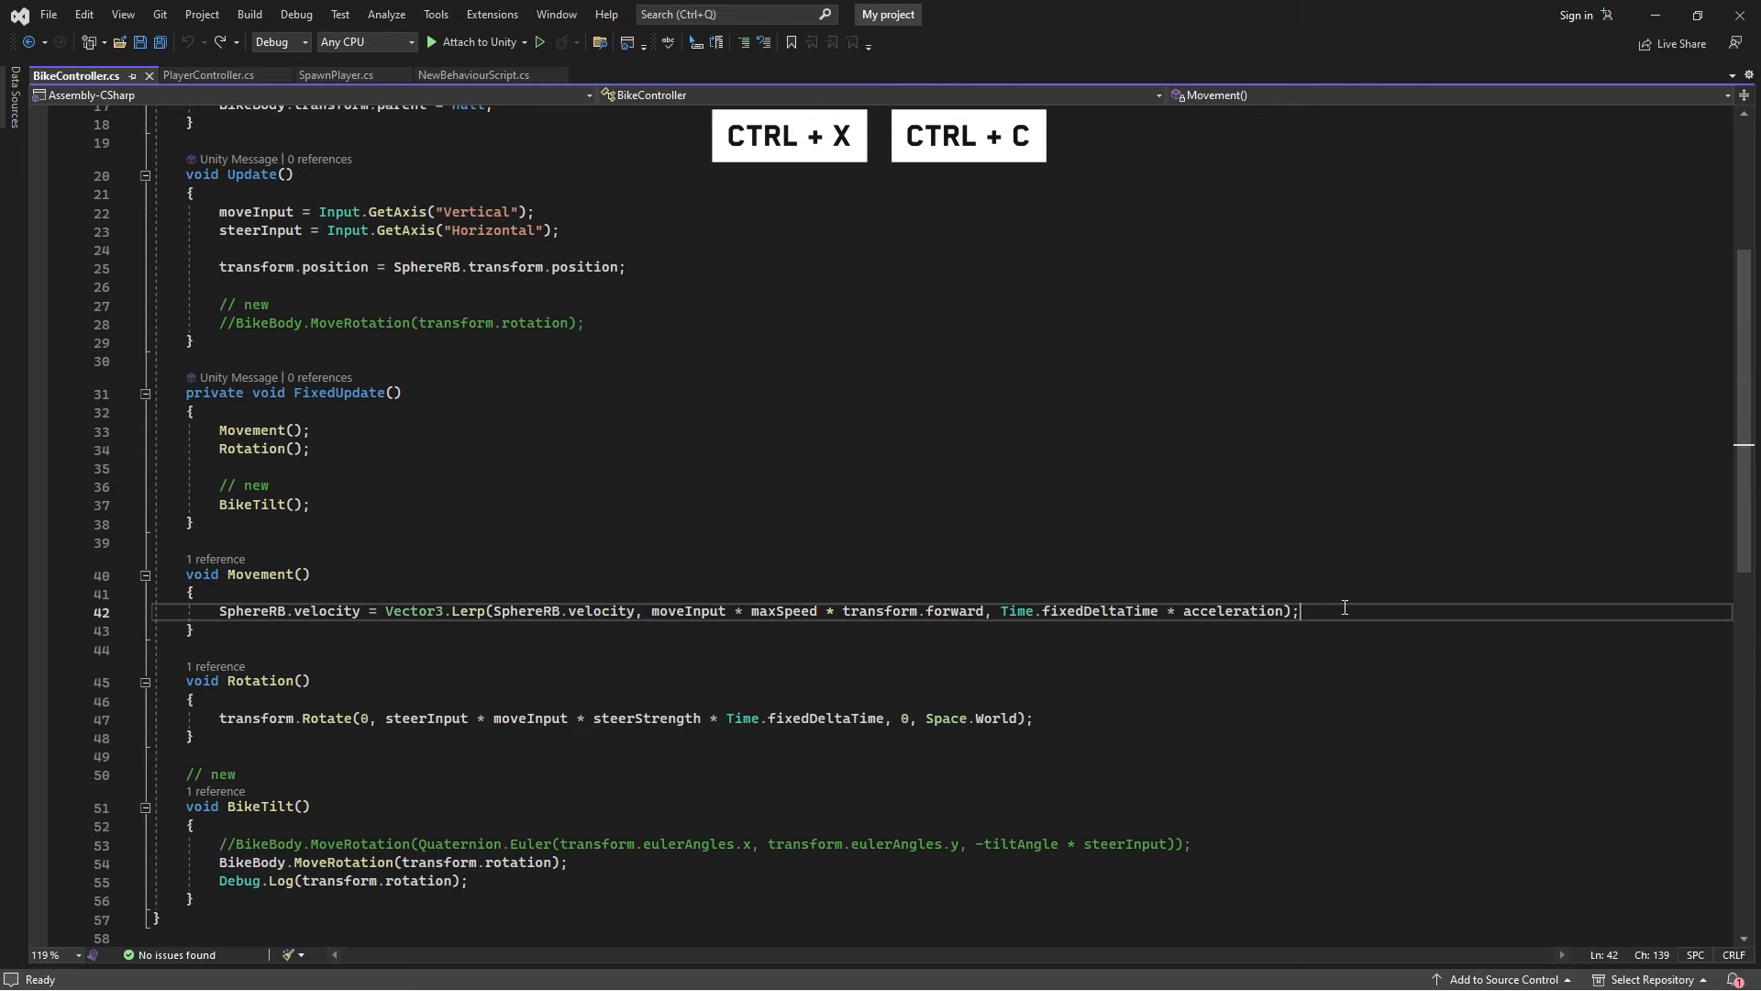
{"action": "key", "text": "ctrl+x"}
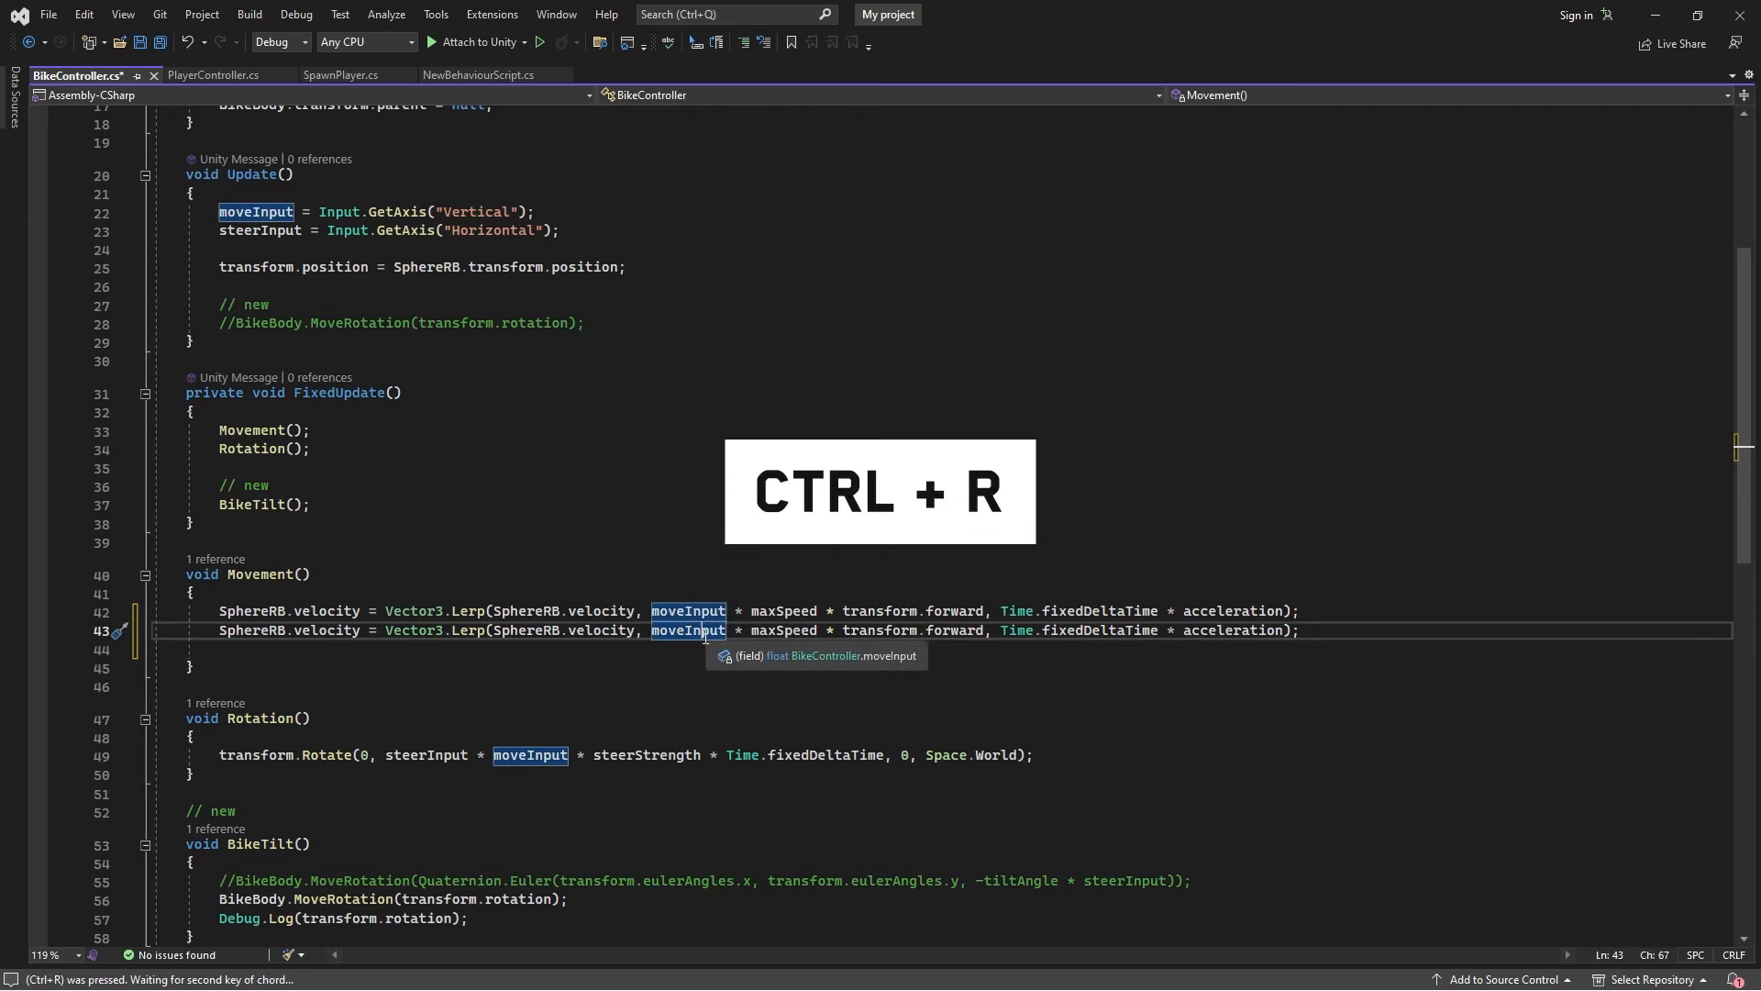
{"action": "key", "text": "r"}
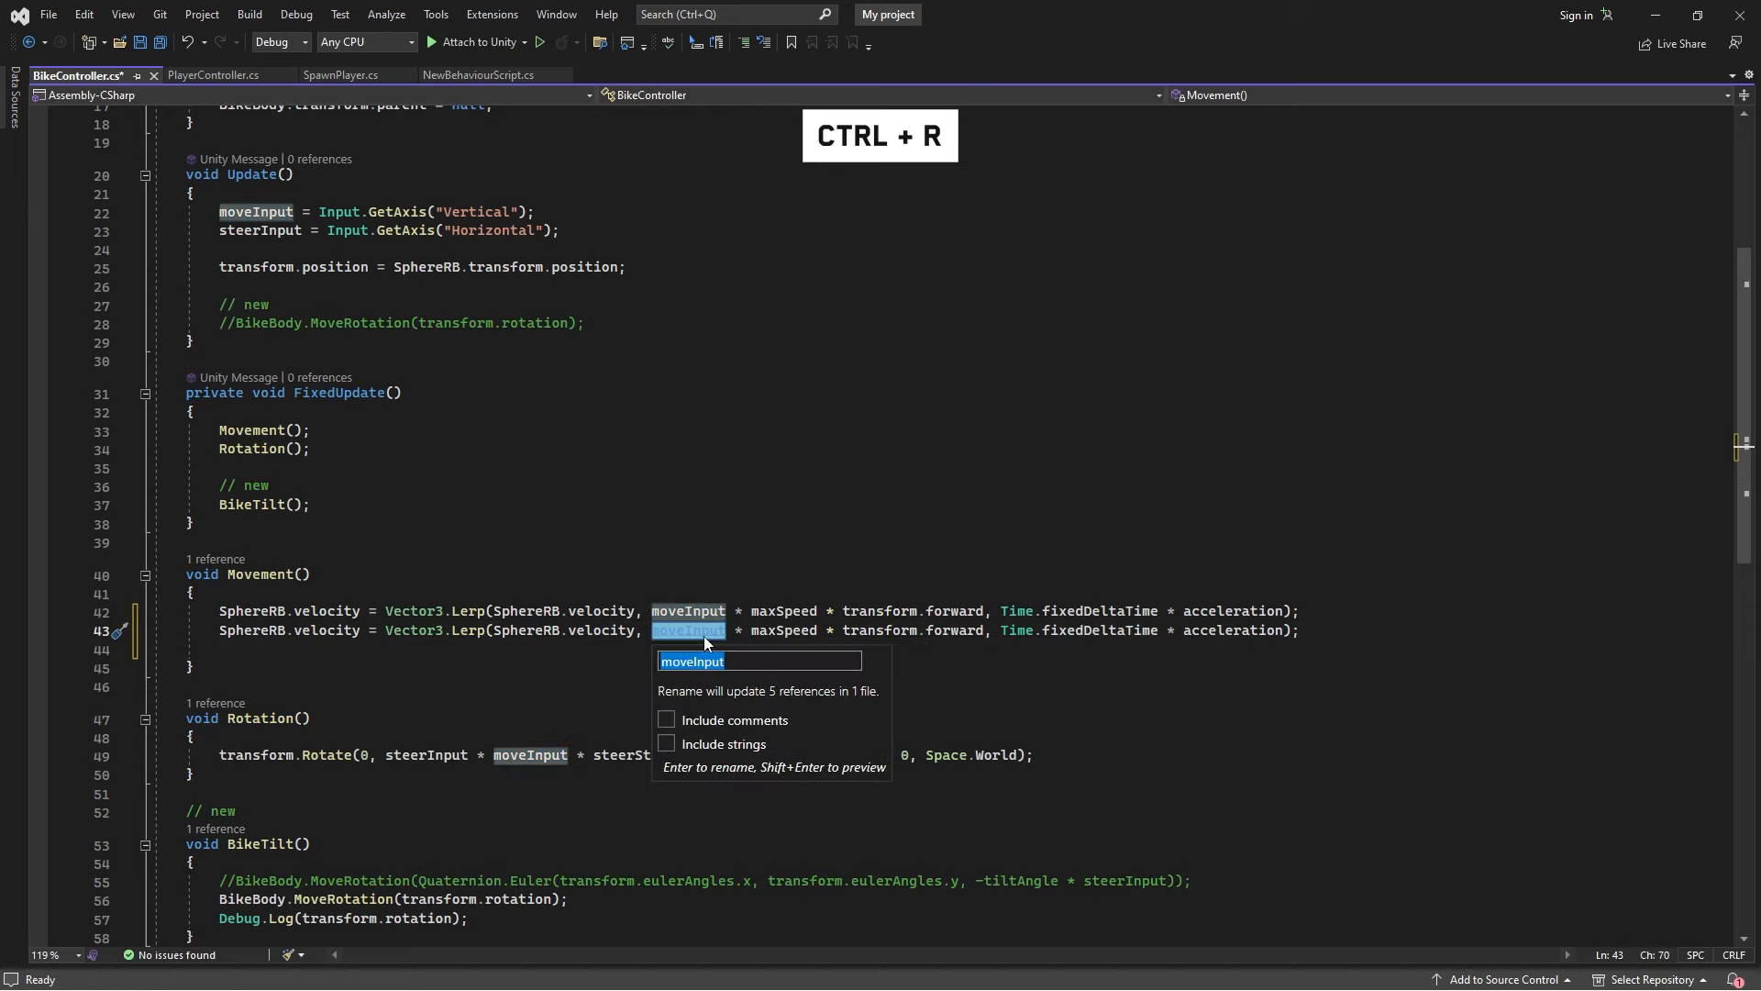
{"action": "type", "text": "move"}
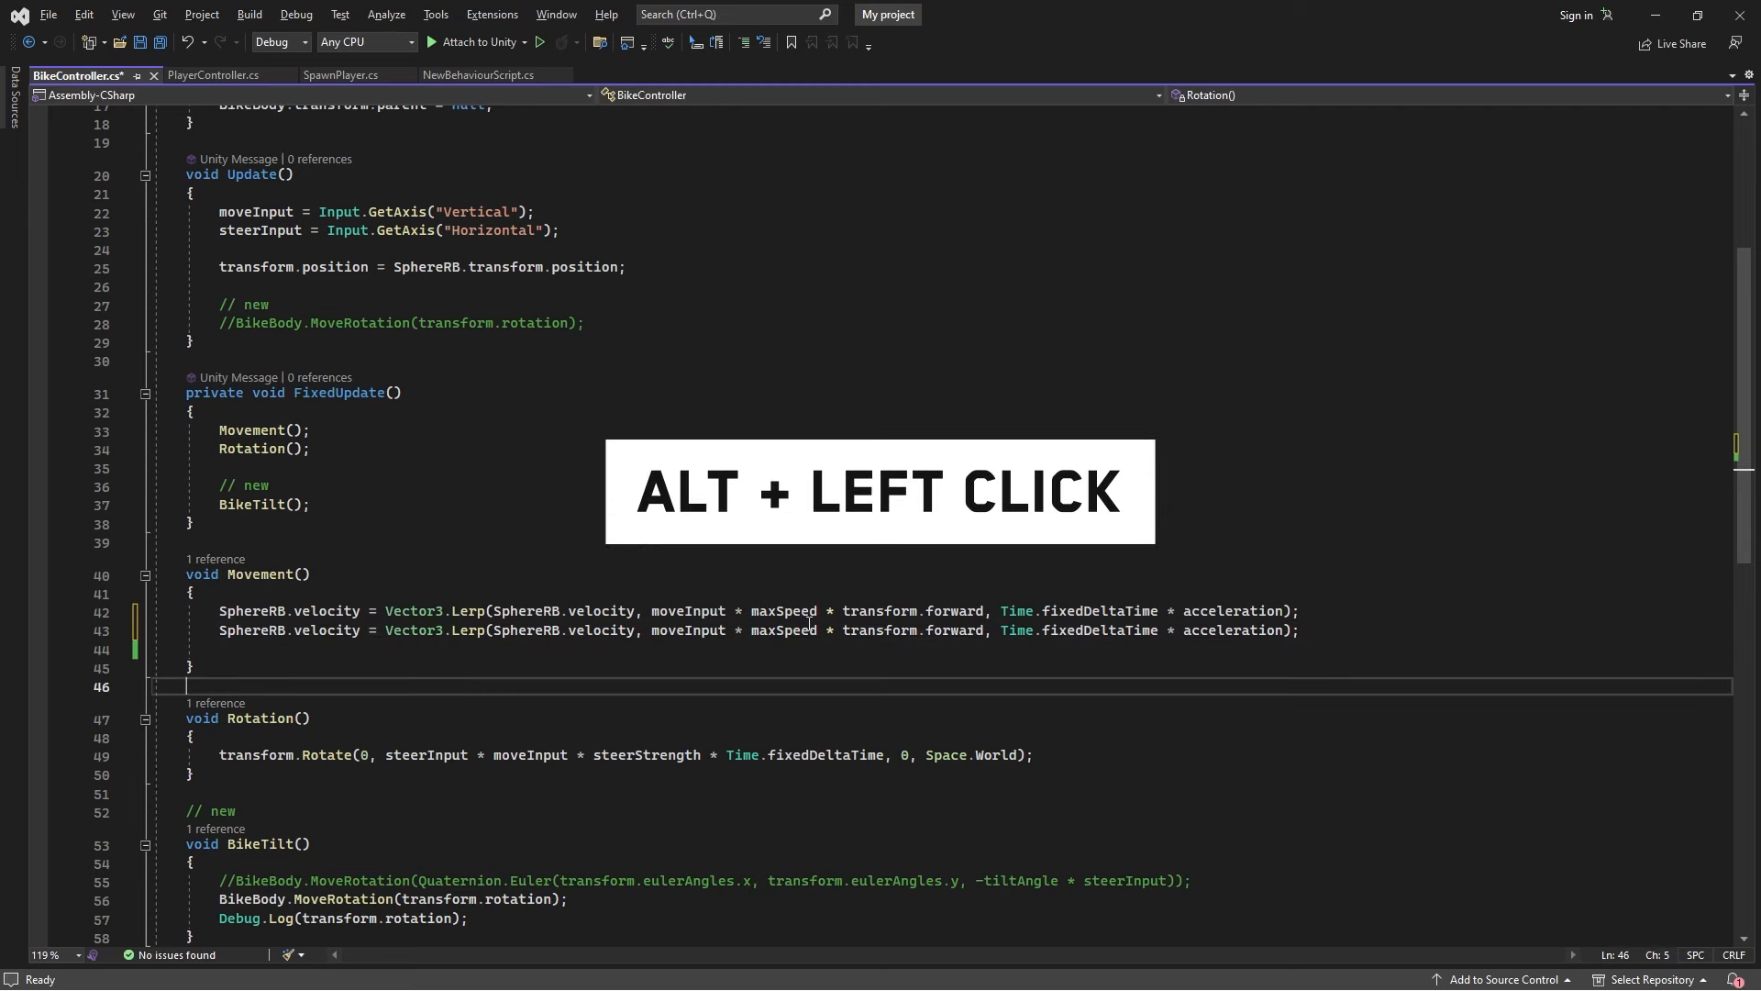
{"action": "left_click", "coordinate": [816, 631]}
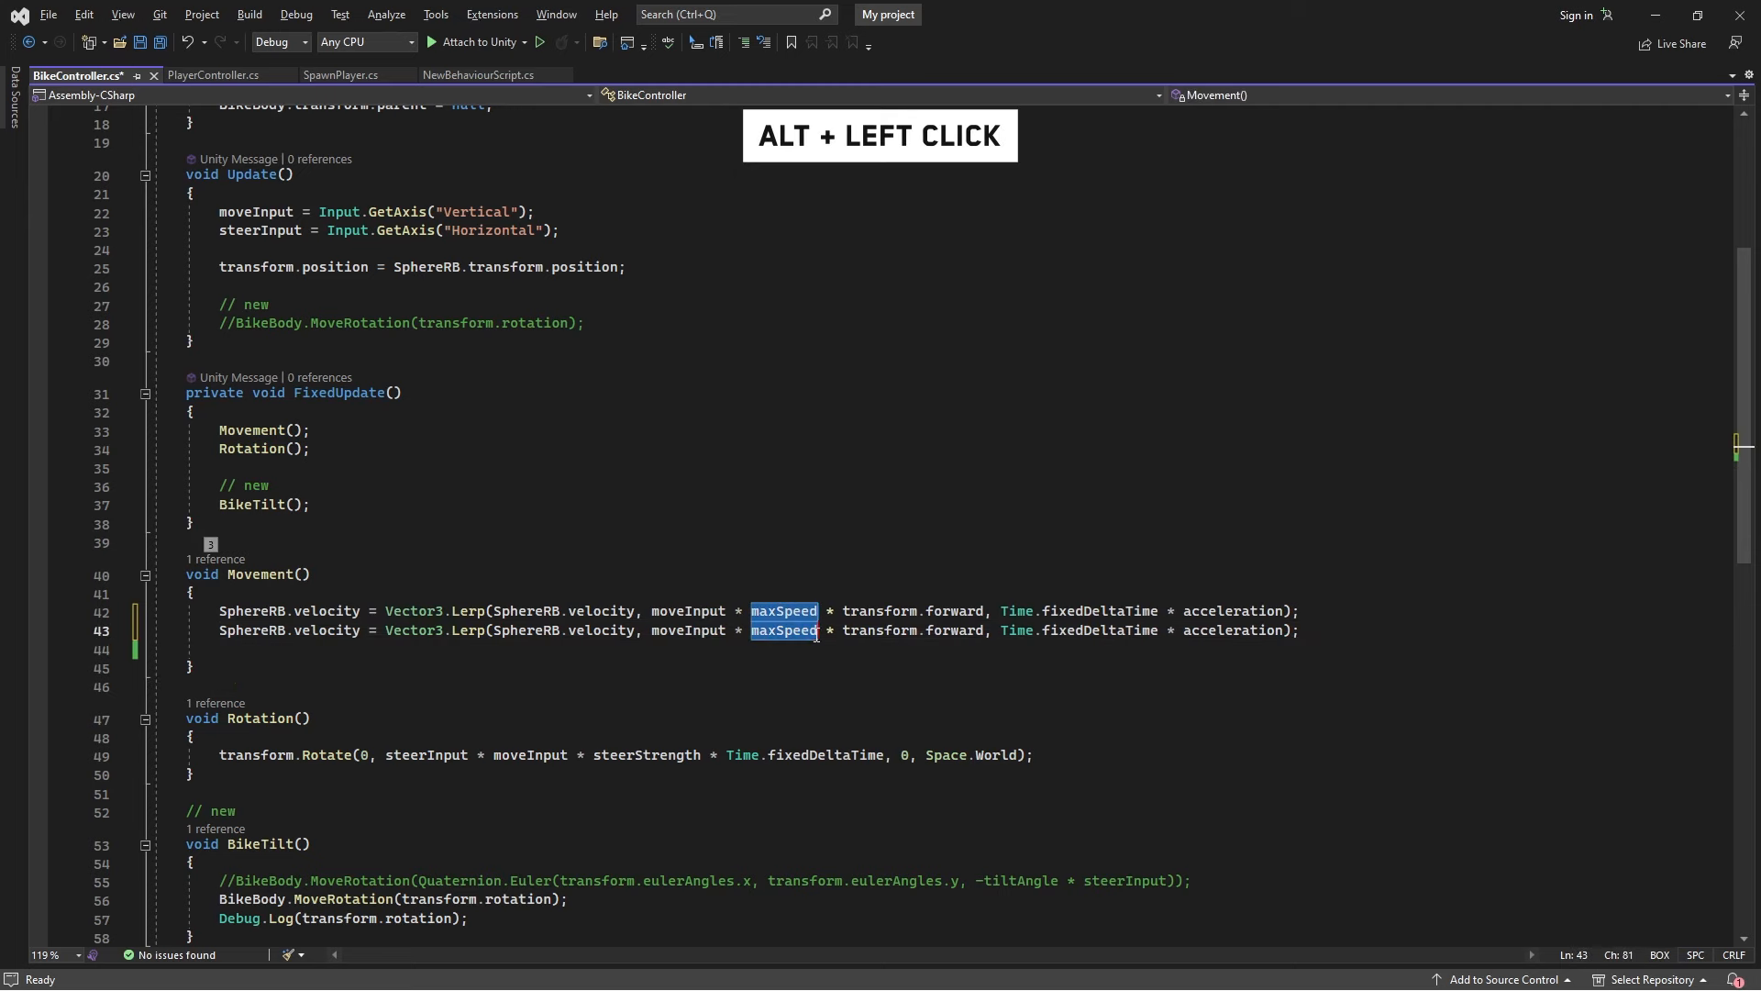
{"action": "type", "text": "max"}
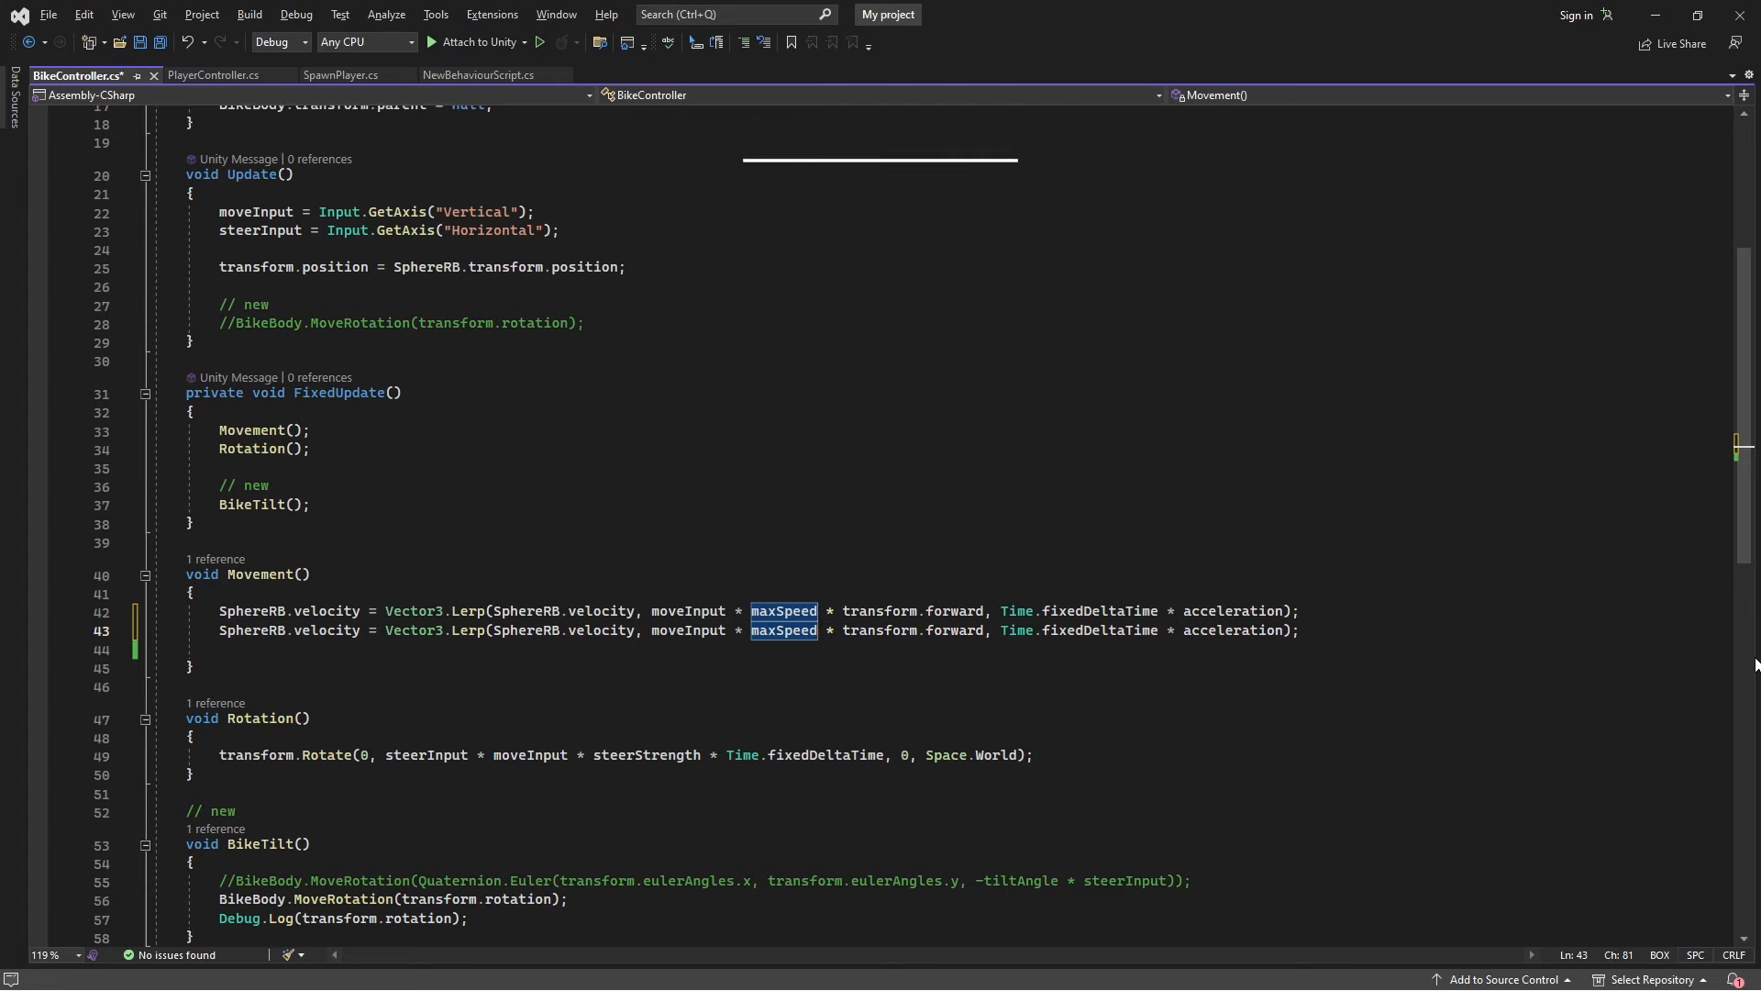
- Jump to the next compile error to list the two CS1002 '; expected' errors
{"action": "key", "text": "ctrl+shift+f12"}
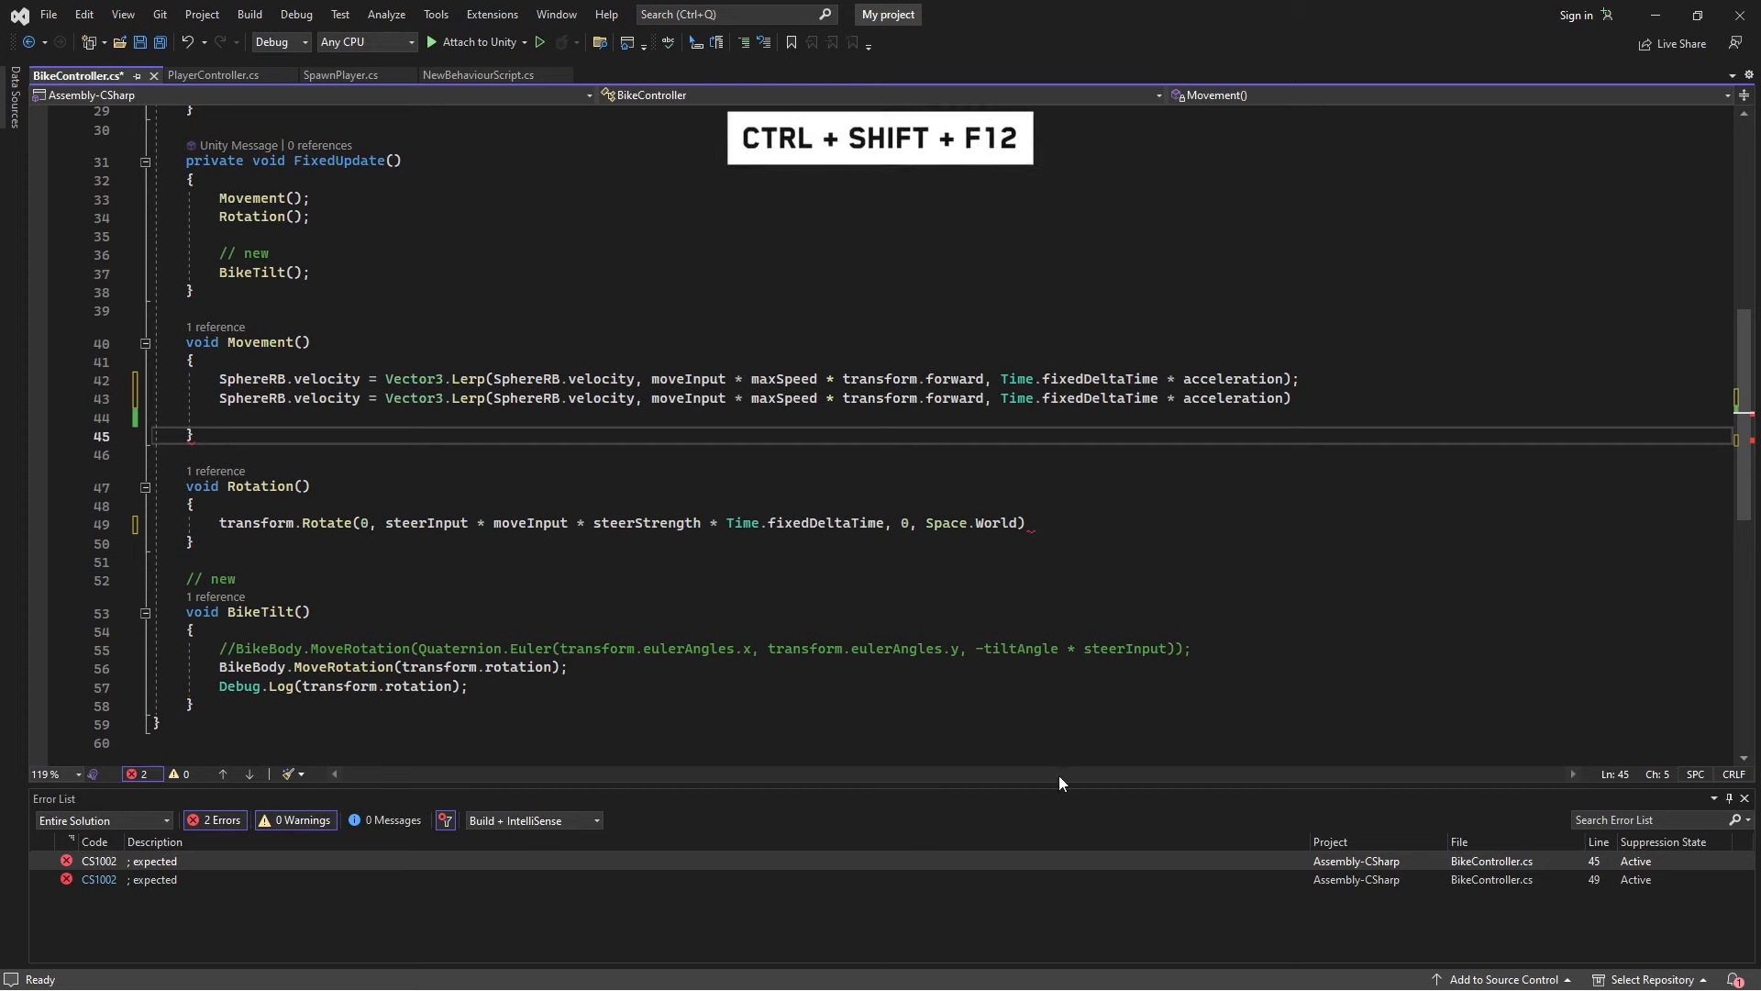
{"action": "mouse_move", "coordinate": [190, 916]}
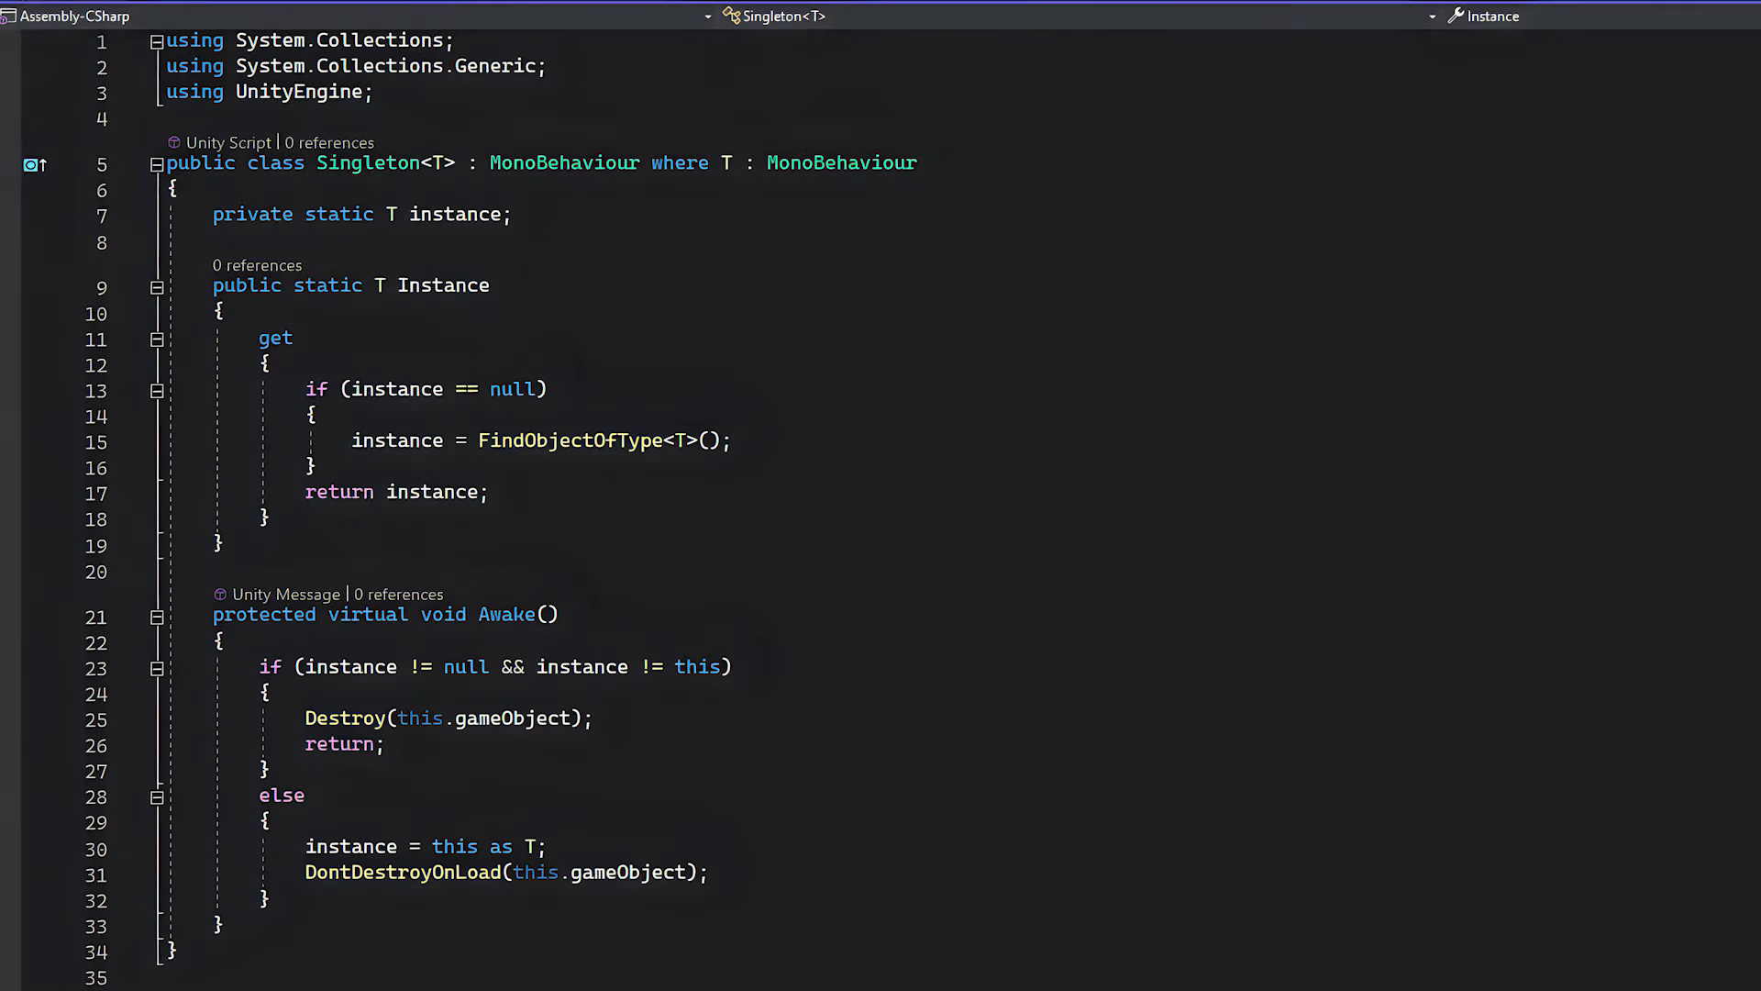
- Highlight the class keyword in the Singleton<T> declaration in Singleton.cs
{"action": "double_click", "coordinate": [275, 162]}
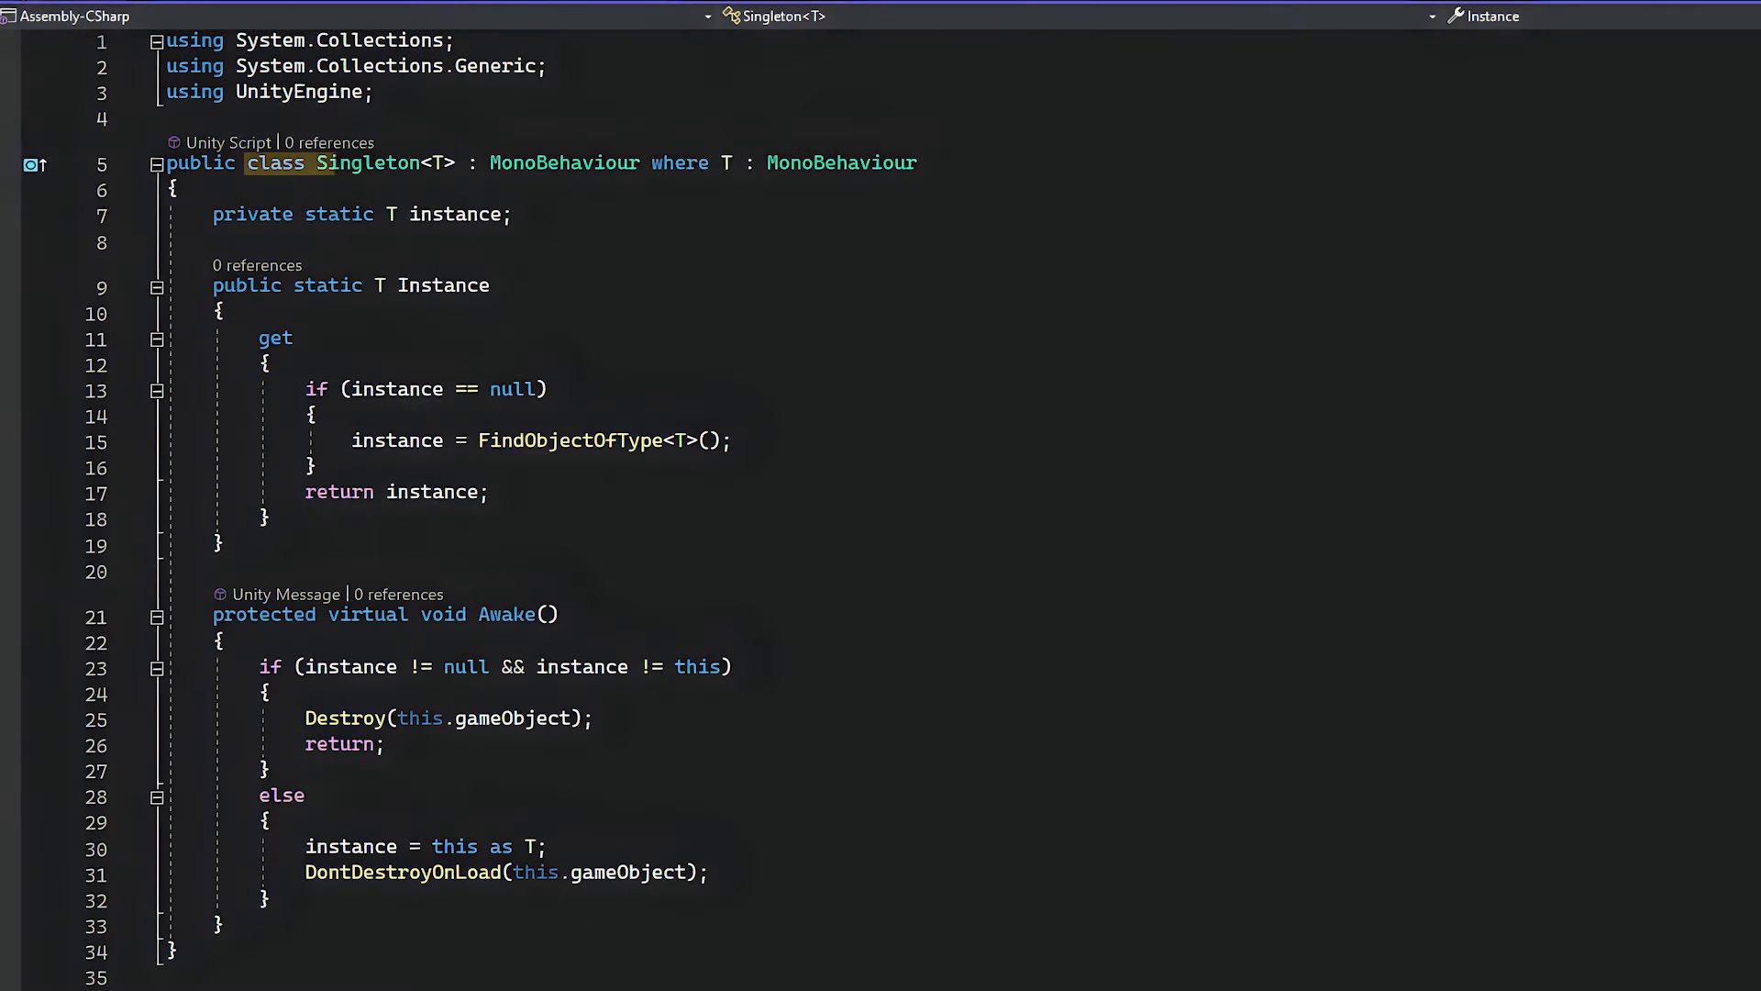